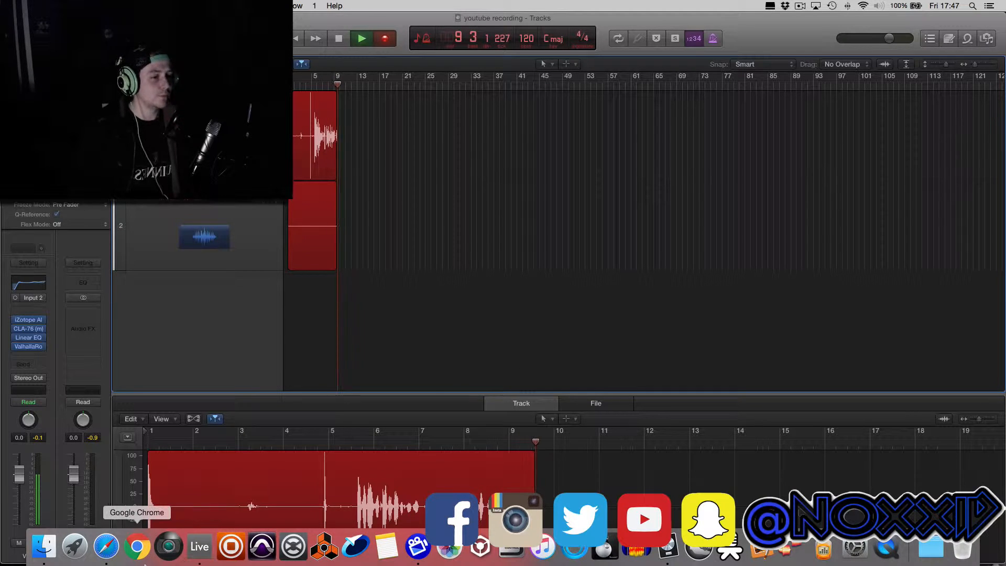
- Bring the Safari news article about the pie launched into space to the front
left_click(137, 546)
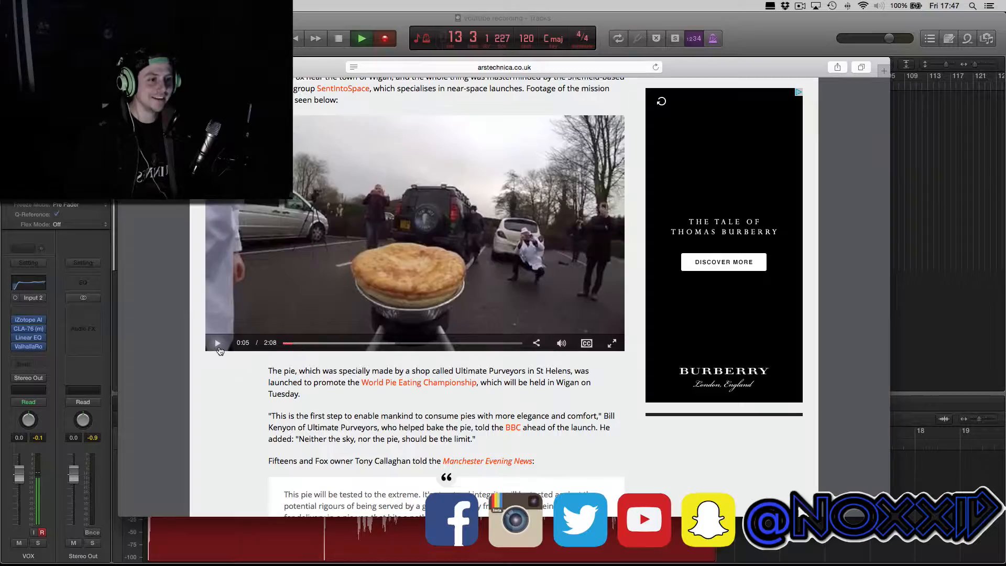
- Play the embedded pie launch video in the Safari article
left_click(218, 342)
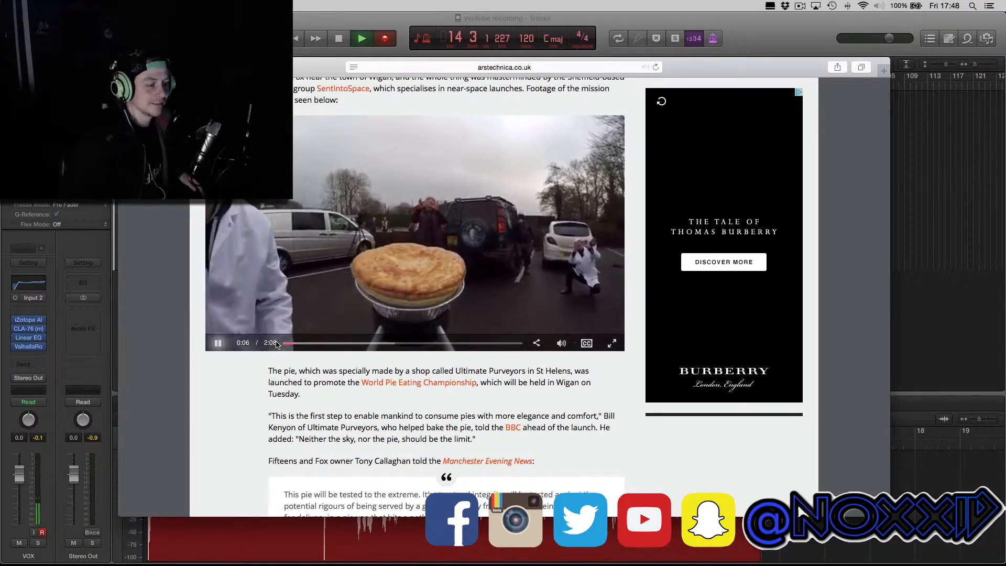
left_click(611, 343)
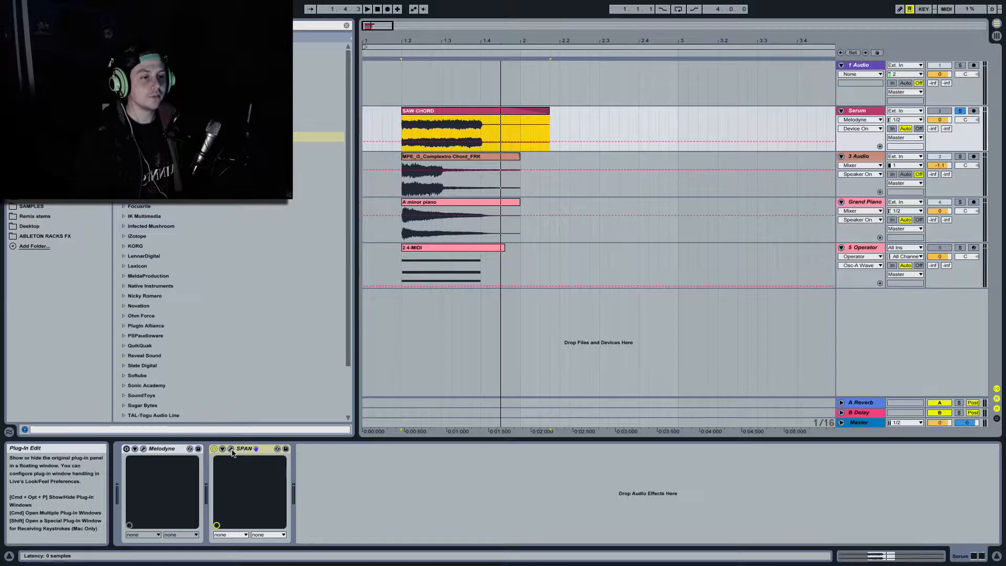
- Read the SAW CHORD spectrum in SPAN and rename the clip 'SAW CHORD aminor'
left_click(232, 448)
type(" an")
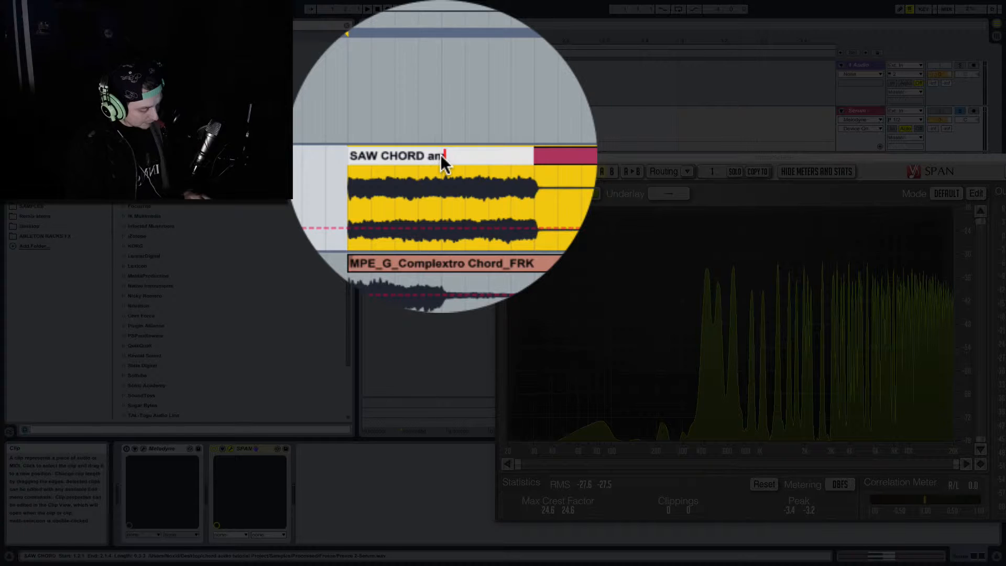
type("inor")
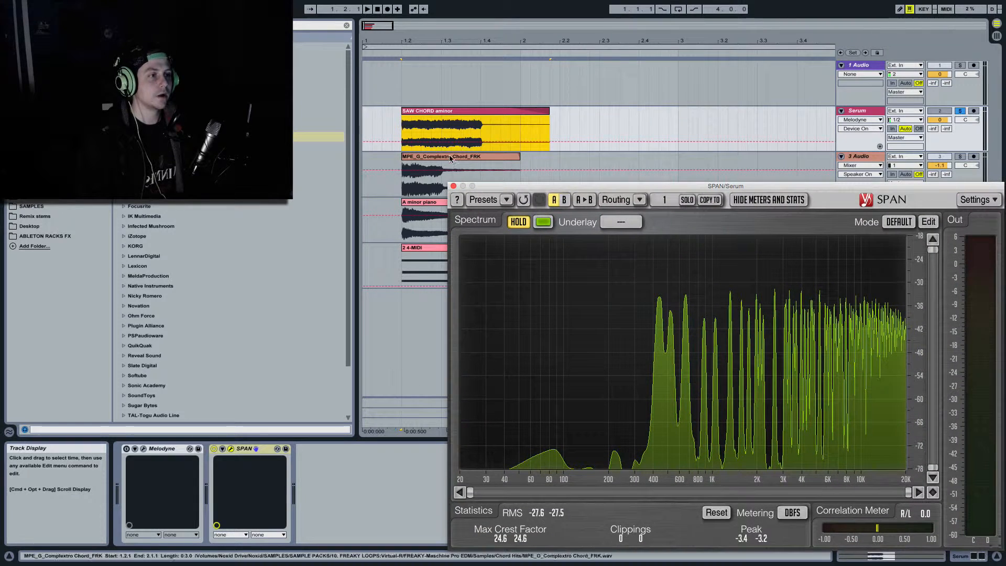
left_click(452, 186)
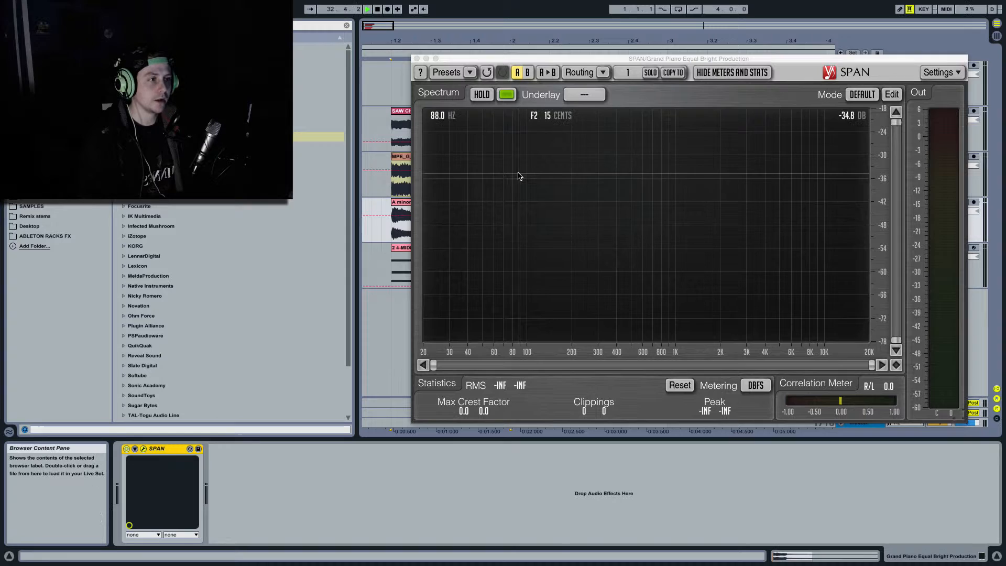
- Select the Grand Piano track to read the A minor clip's notes in SPAN
left_click(481, 94)
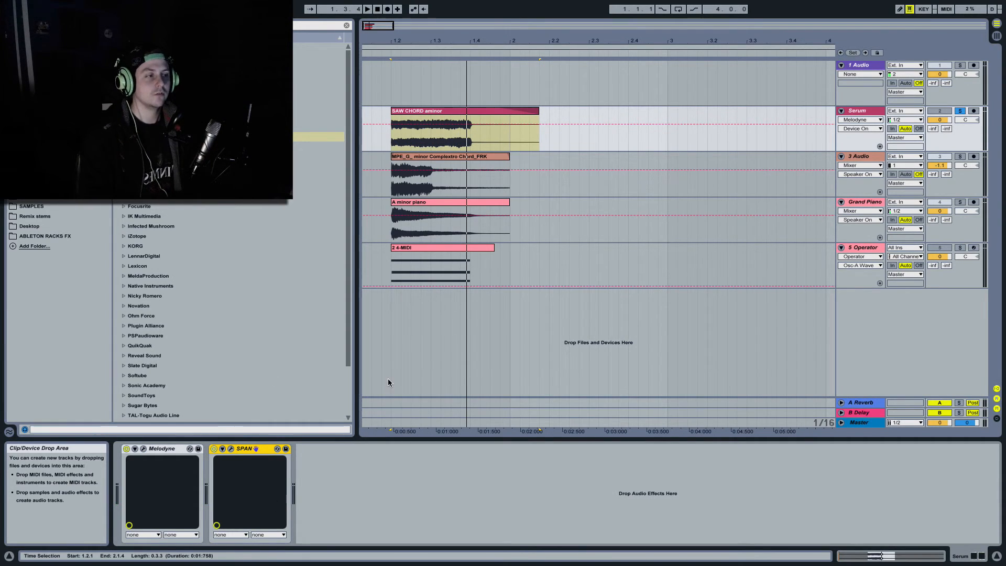
- Close SPAN and select the Melodyne device on the SAW CHORD track
left_click(160, 448)
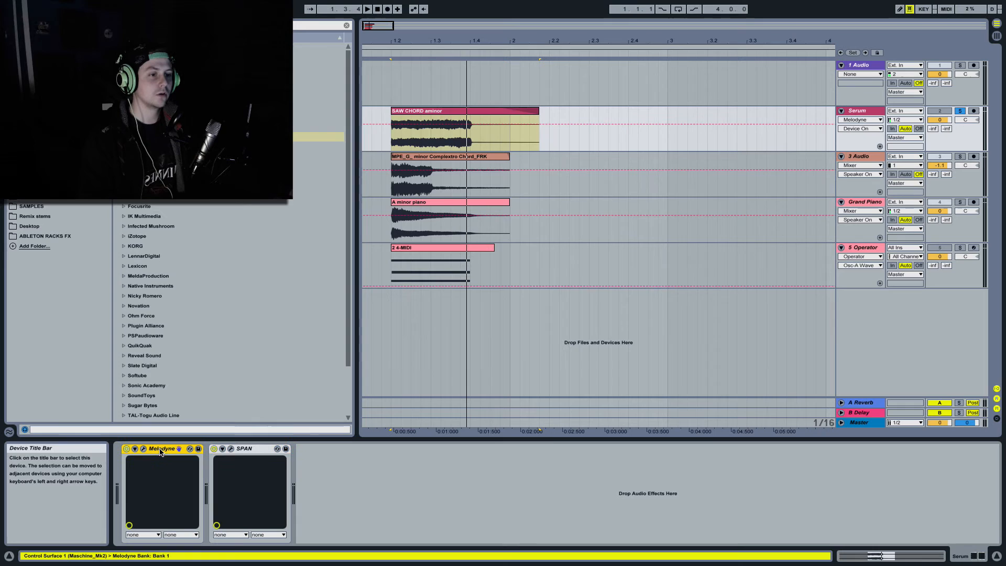